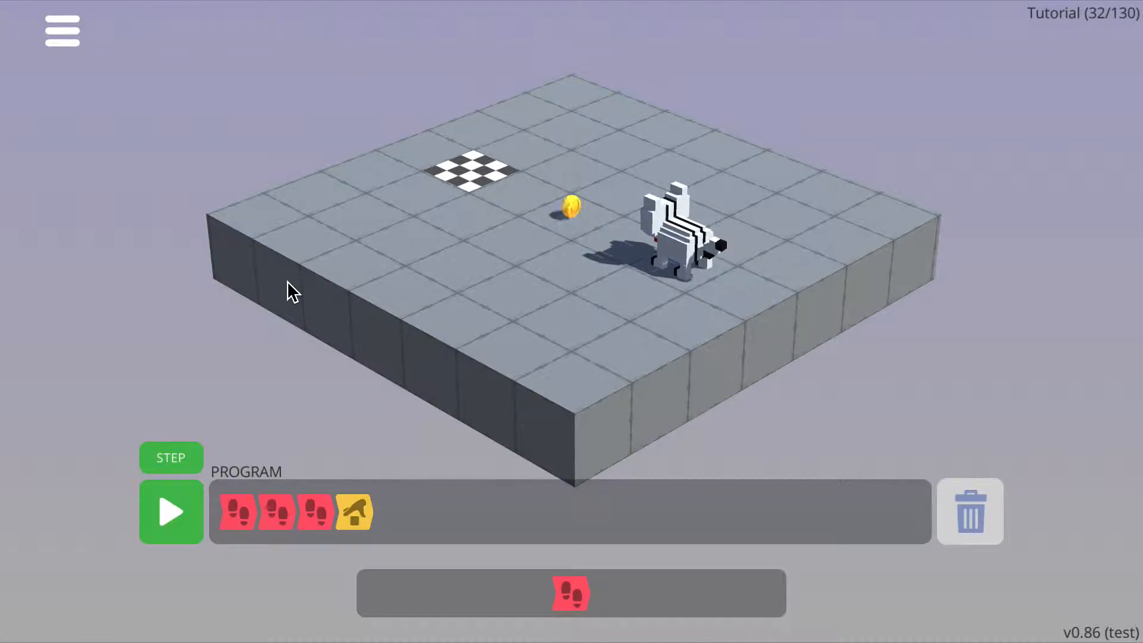
Step: Run the walk, walk, walk, pick-up program and watch the cat miss the coin
click(171, 511)
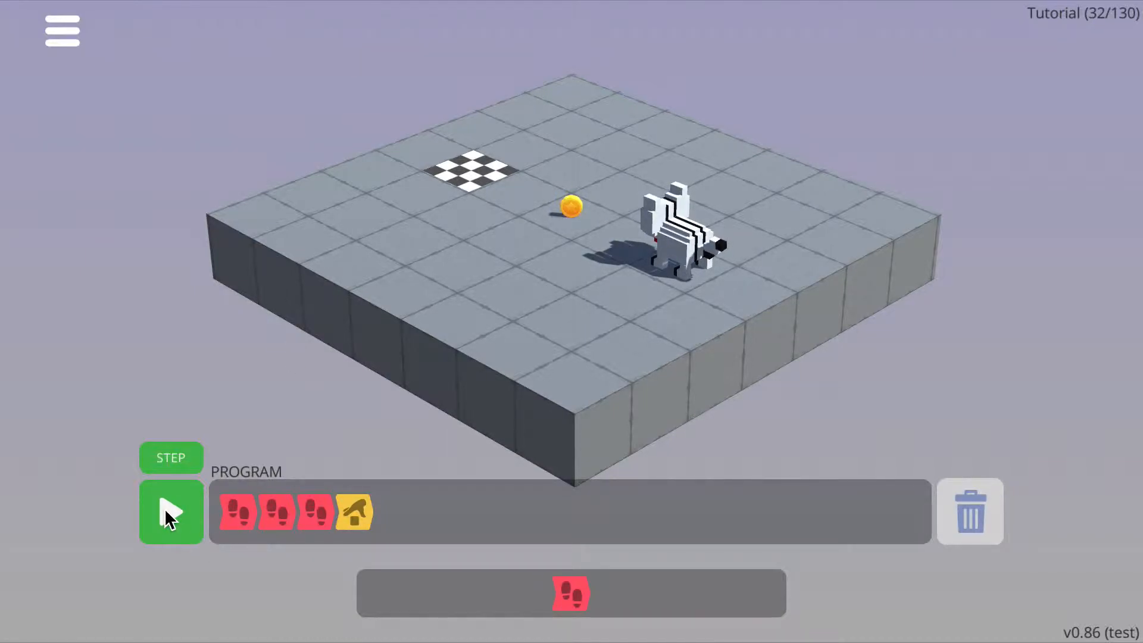
click(170, 512)
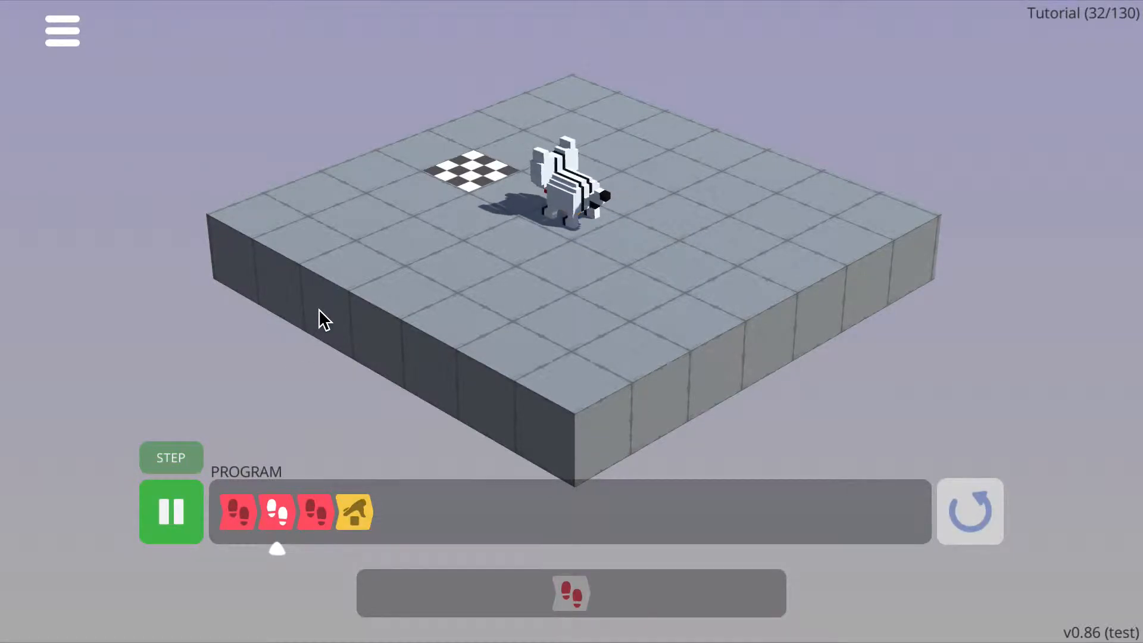
click(171, 511)
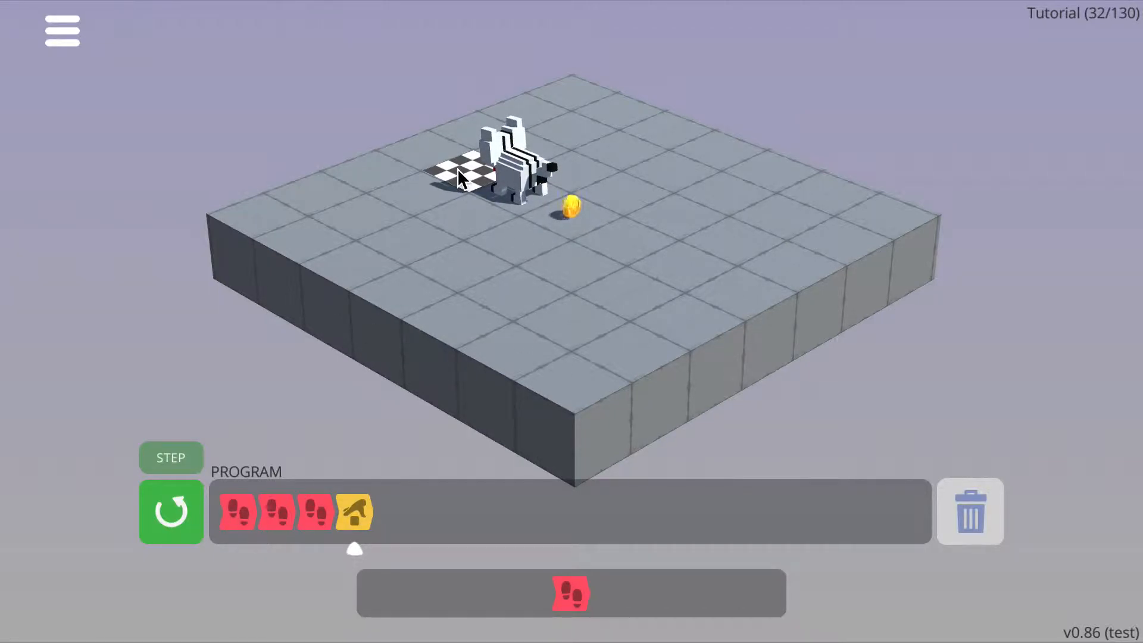
Step: Reset the cat to its start tile and step through the program two instructions
click(171, 510)
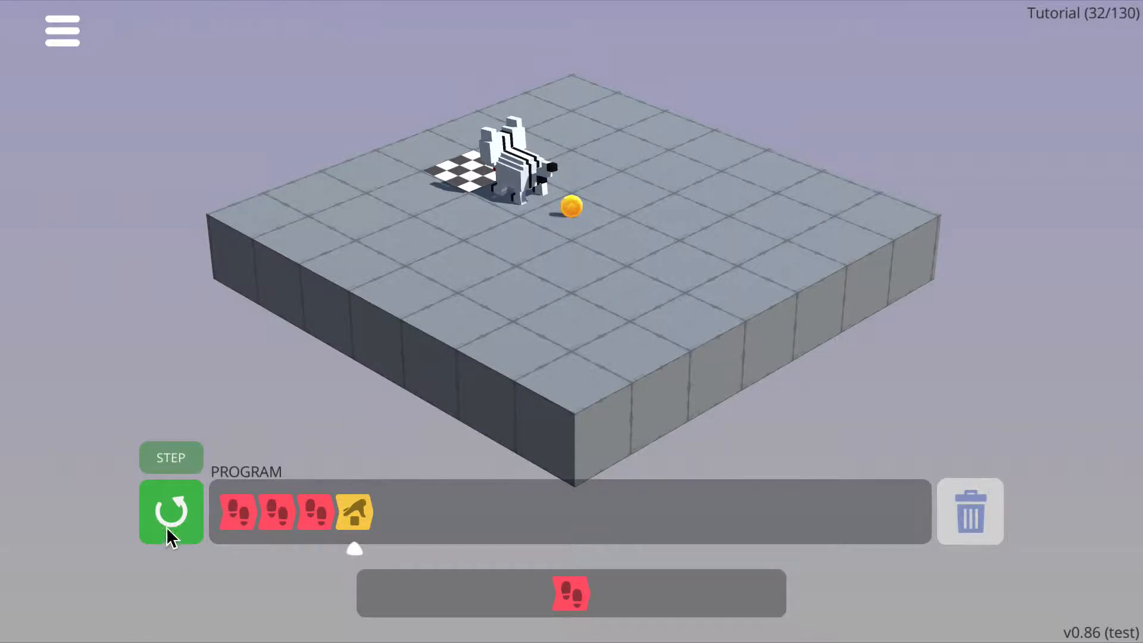
click(170, 511)
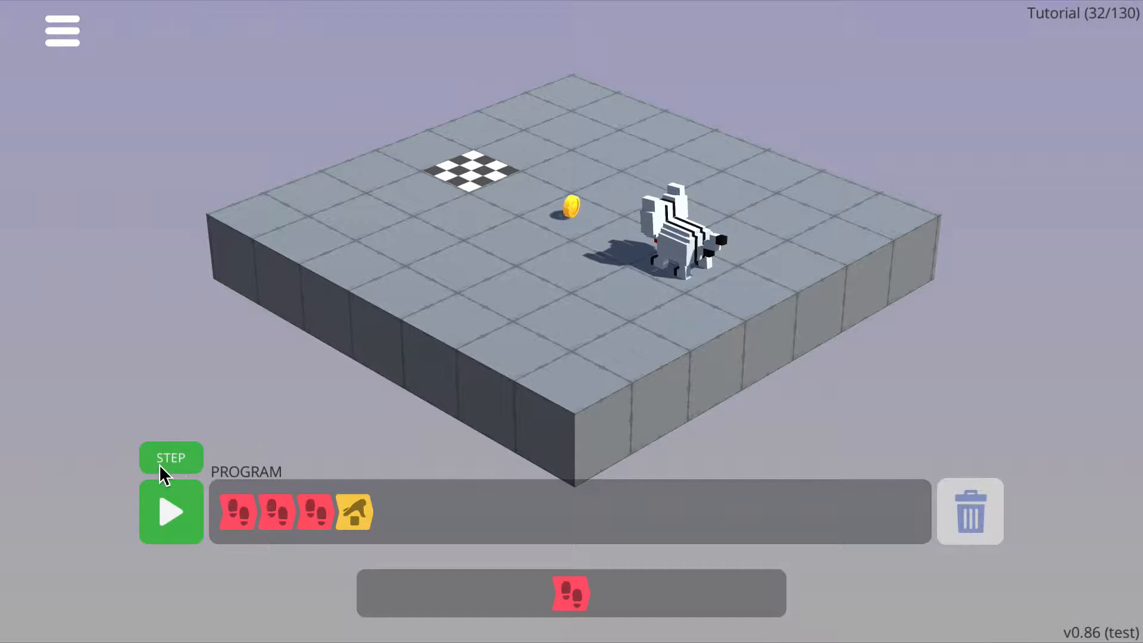
click(171, 458)
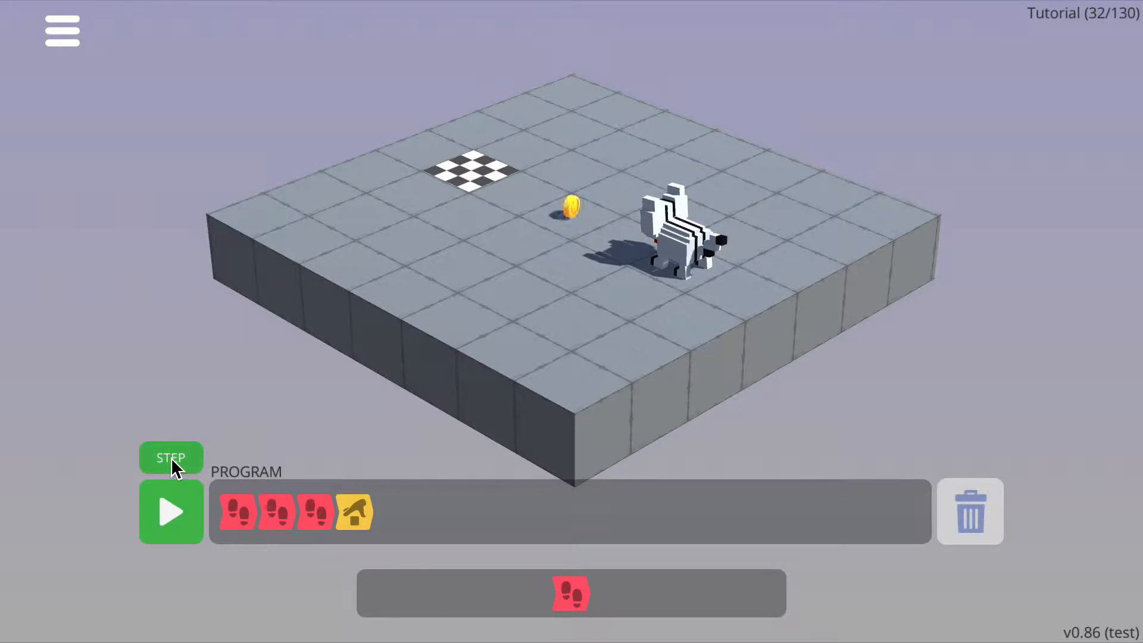
click(171, 458)
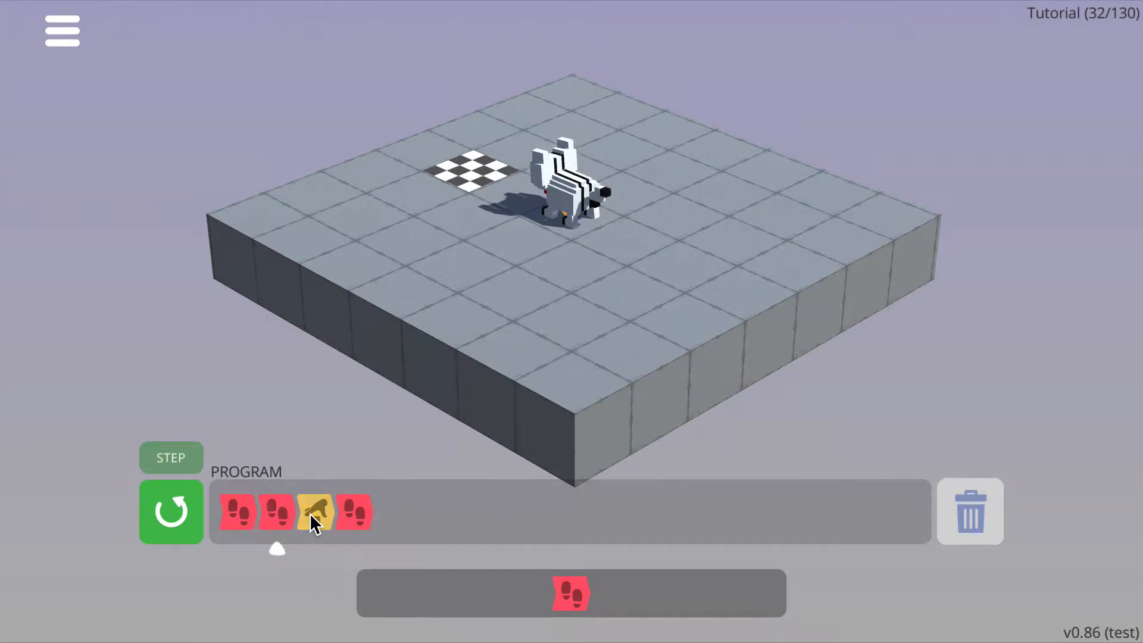
Step: Reset and run the walk, walk, pick-up, walk program to test coin collection
click(171, 511)
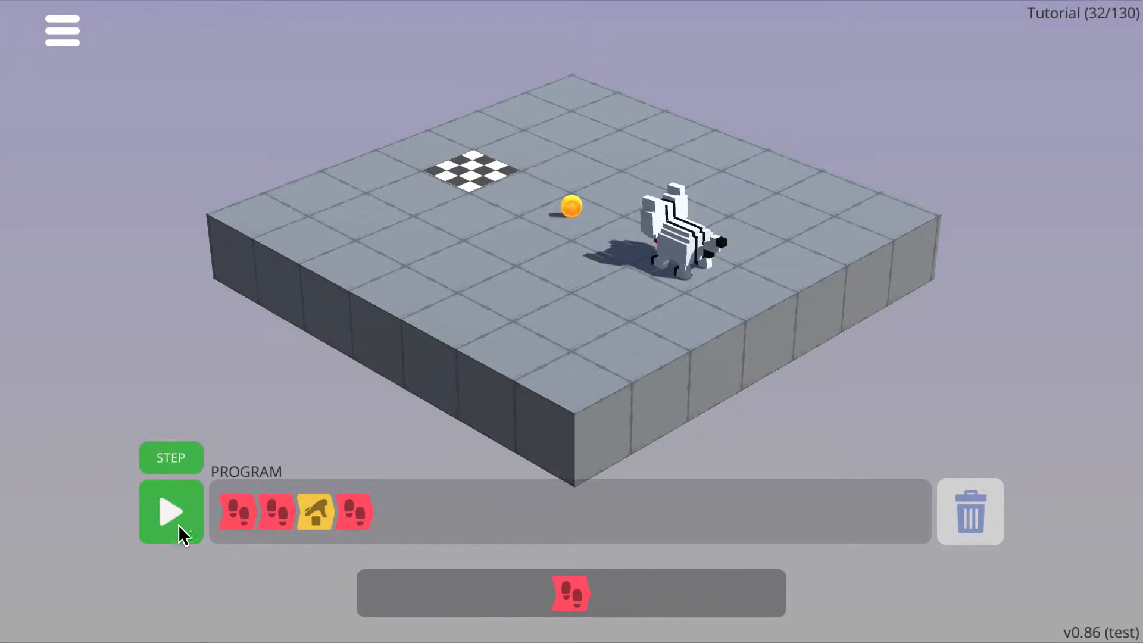
click(171, 512)
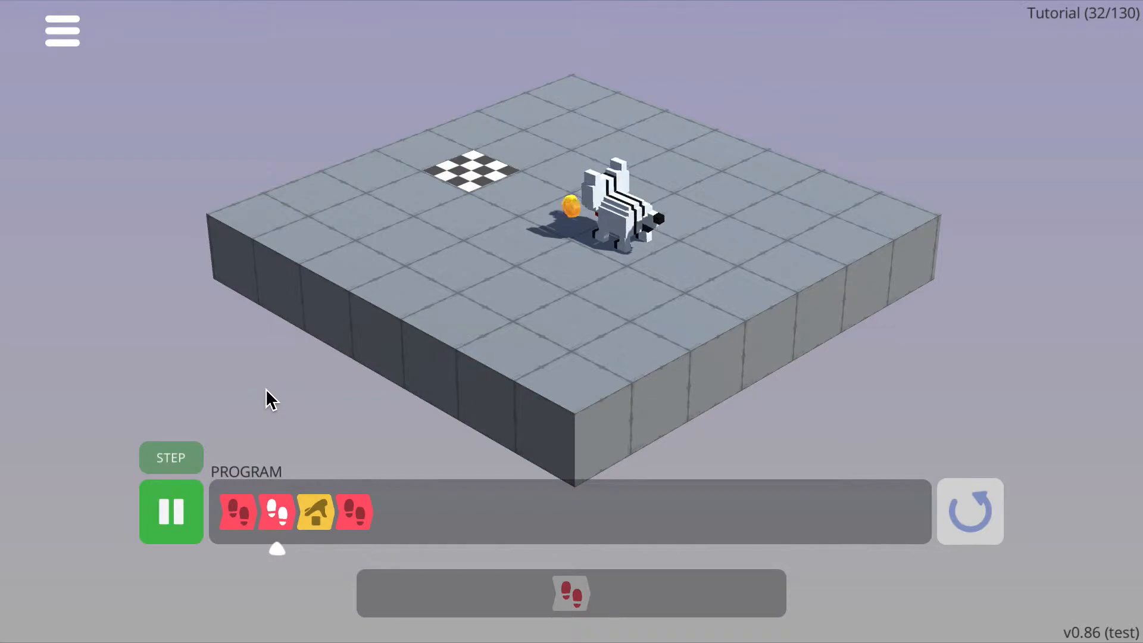
click(171, 457)
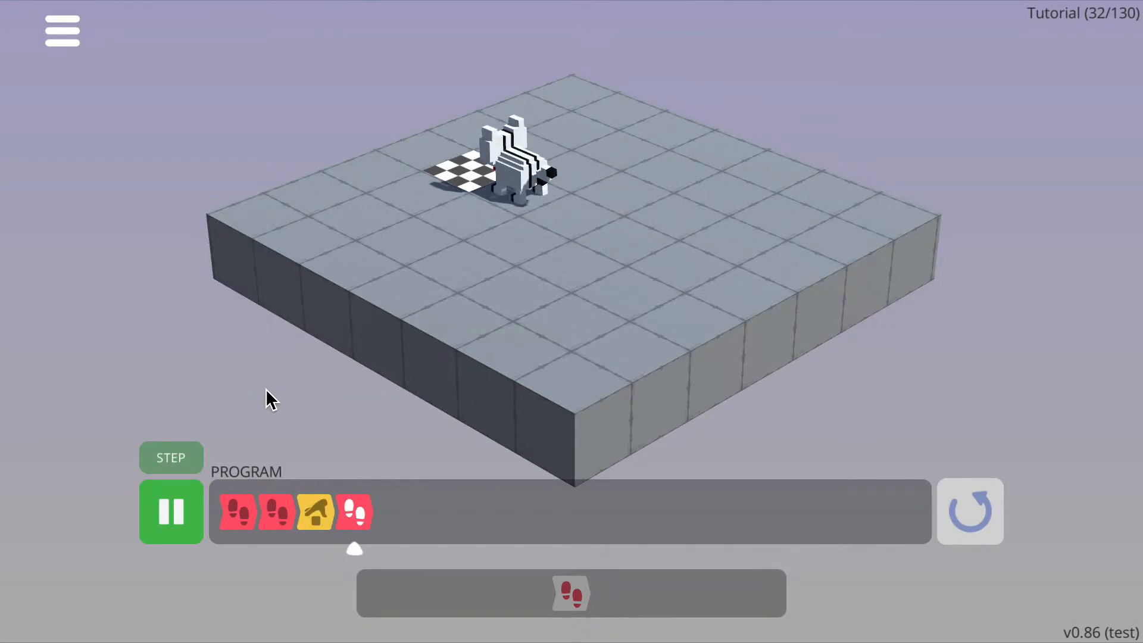
click(171, 512)
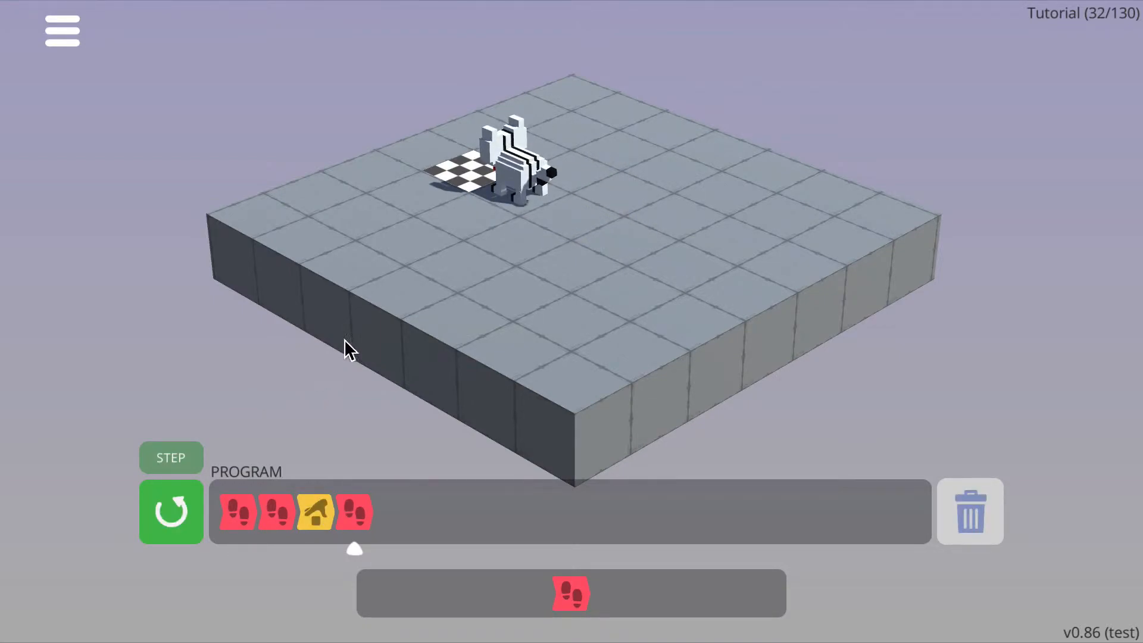
mouse_move(503, 225)
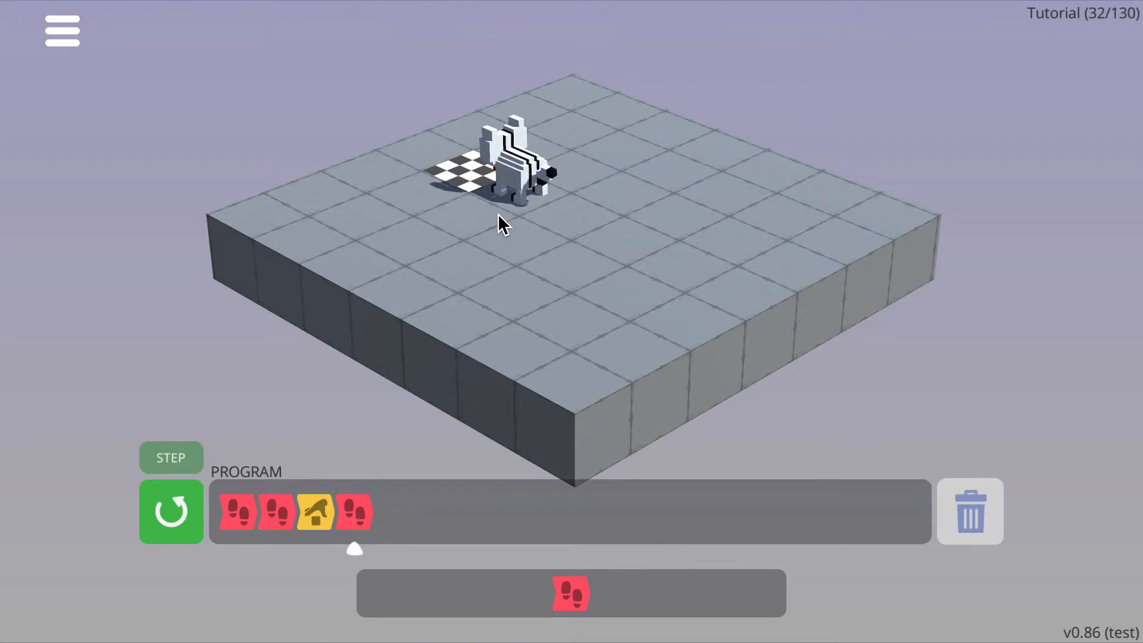
mouse_move(466, 343)
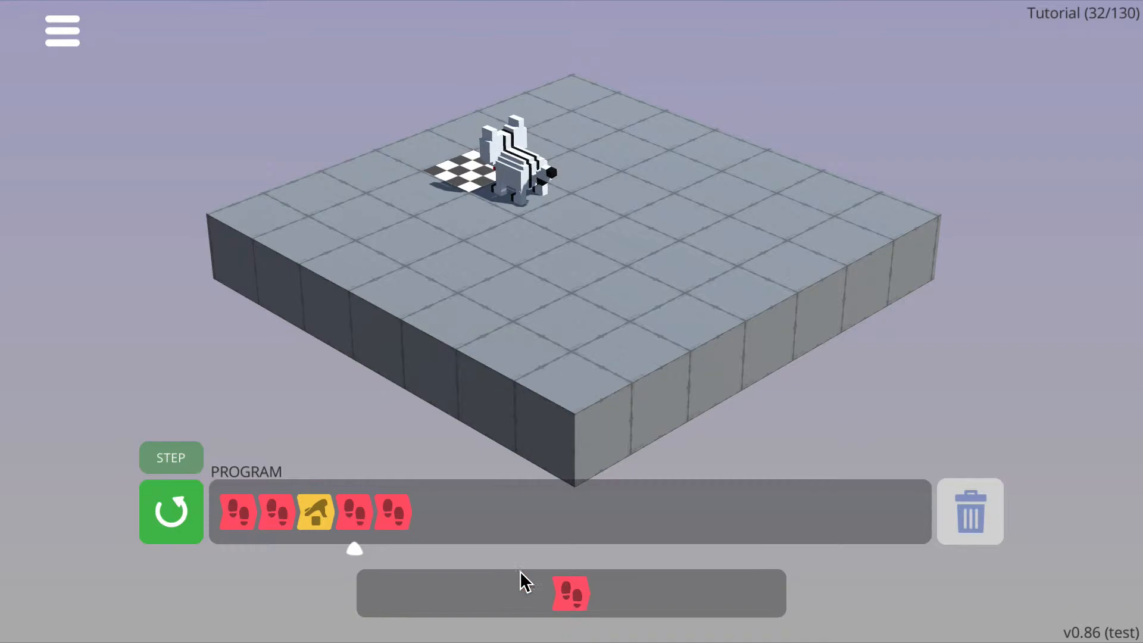
Step: Reset and run walk, walk, pick up, walk, walk until the level shows Saved!
click(170, 511)
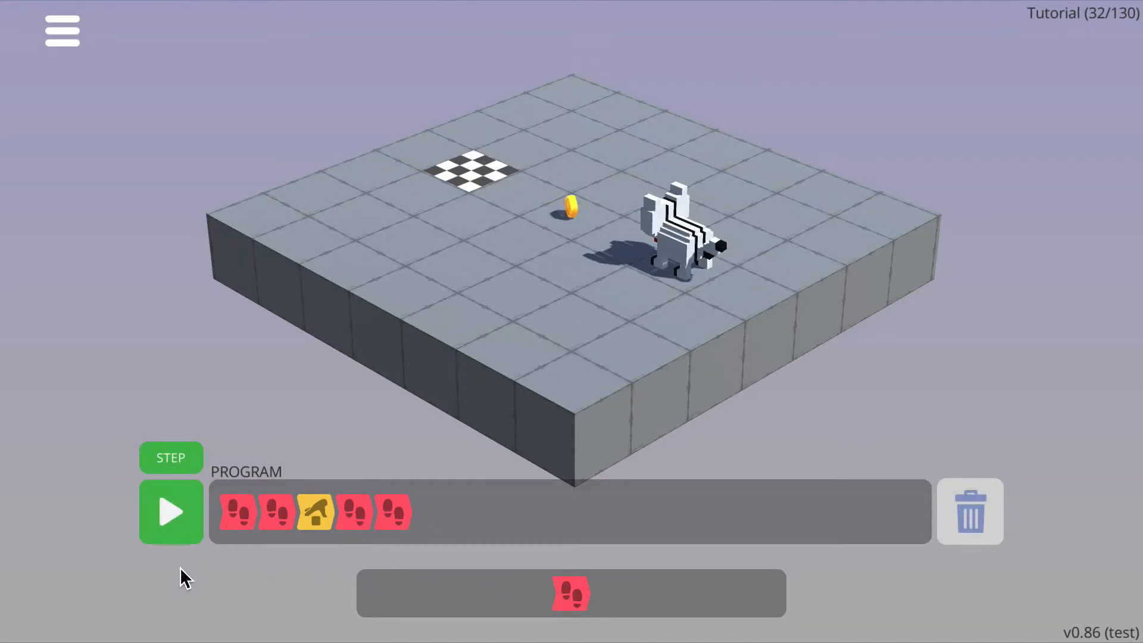
click(171, 511)
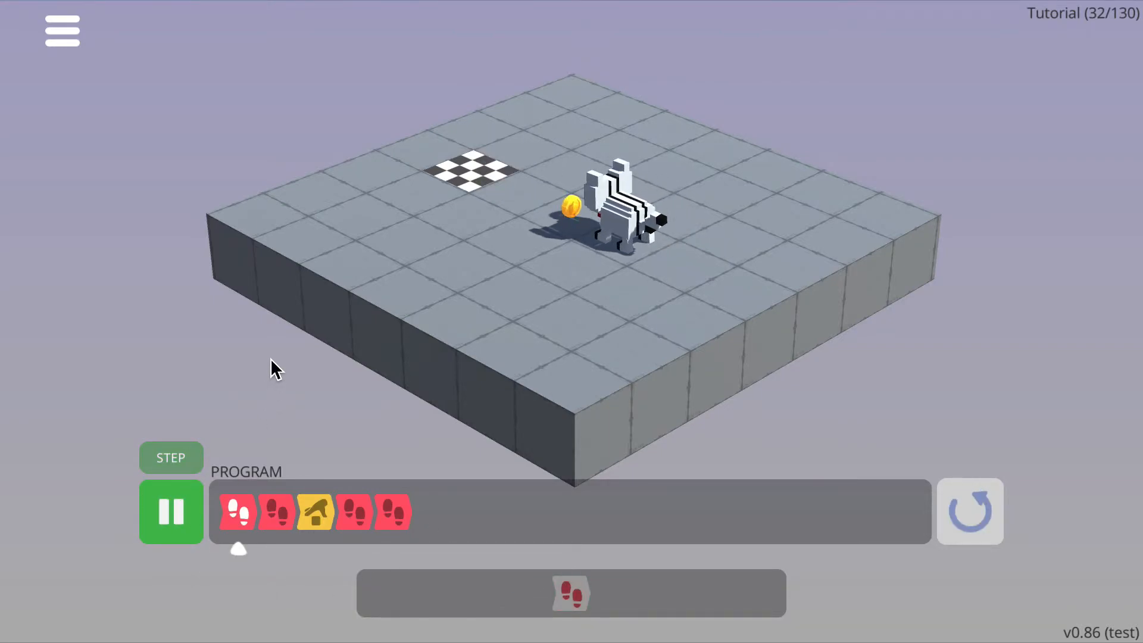
click(171, 457)
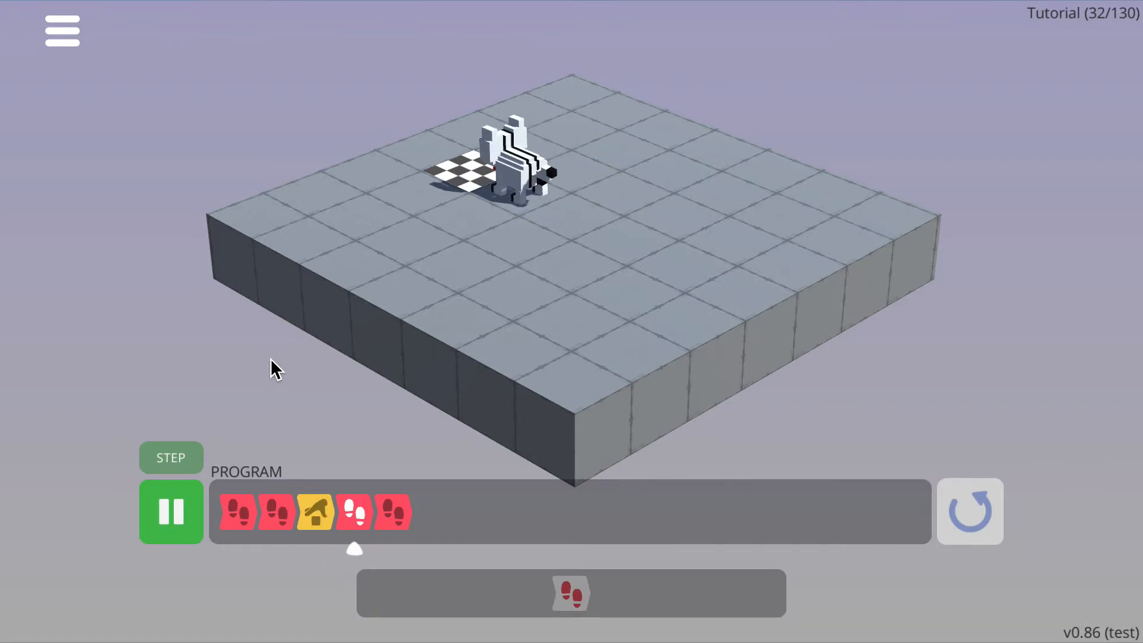
click(170, 511)
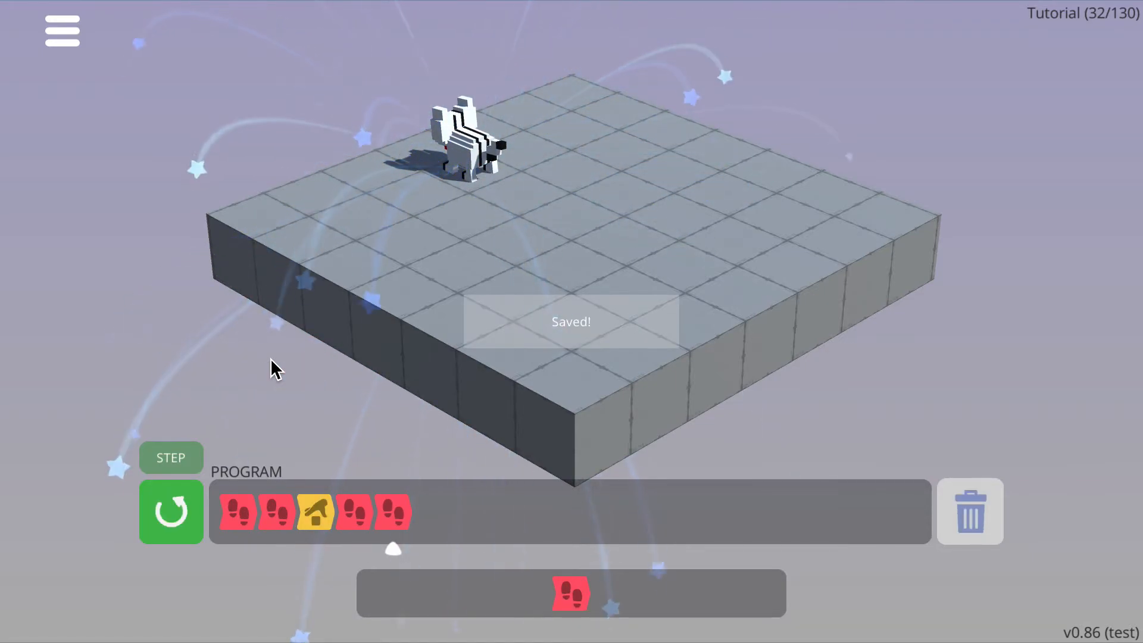